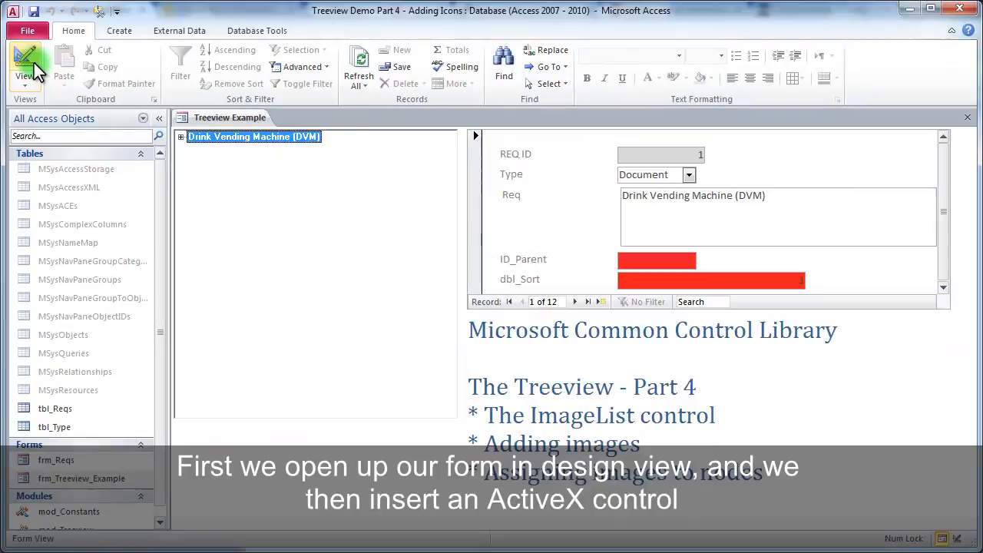
# Insert a Microsoft ImageList ActiveX control at the bottom of the form in Design View.
pyautogui.click(24, 61)
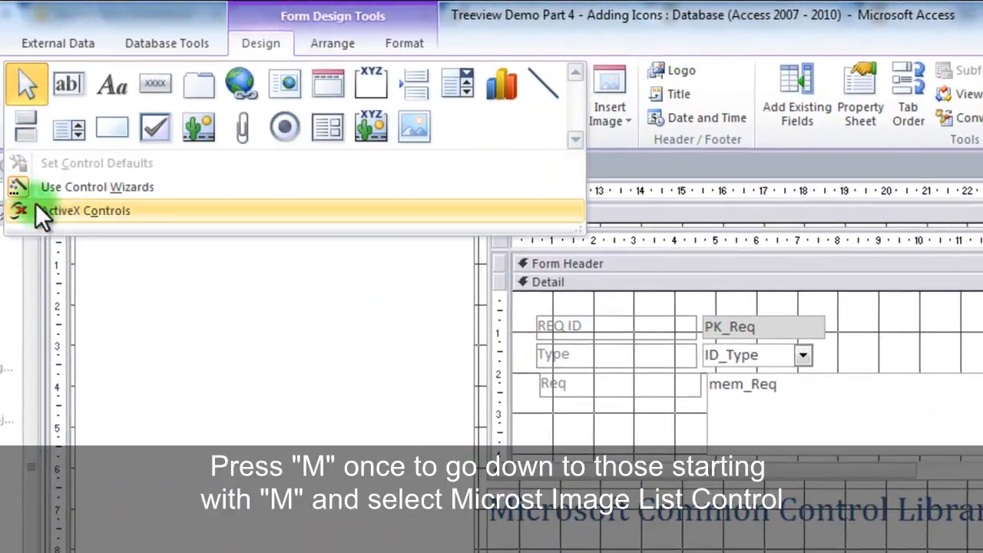
pyautogui.click(86, 210)
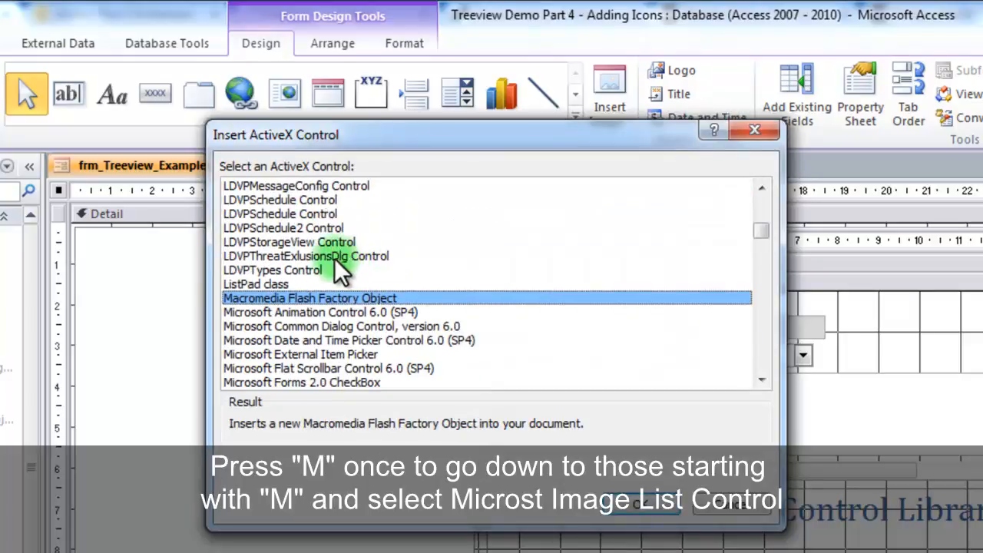
pyautogui.press('m')
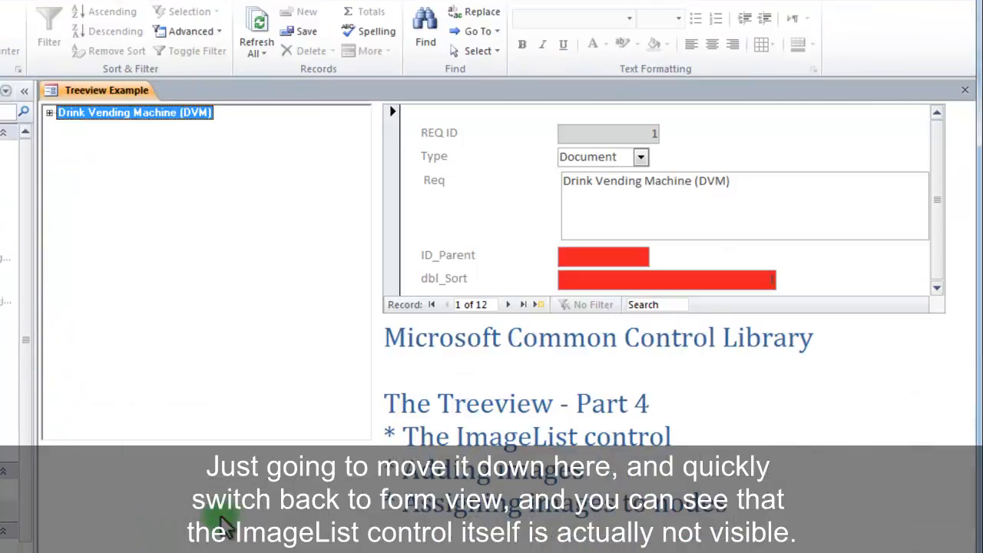
pyautogui.moveTo(227, 525)
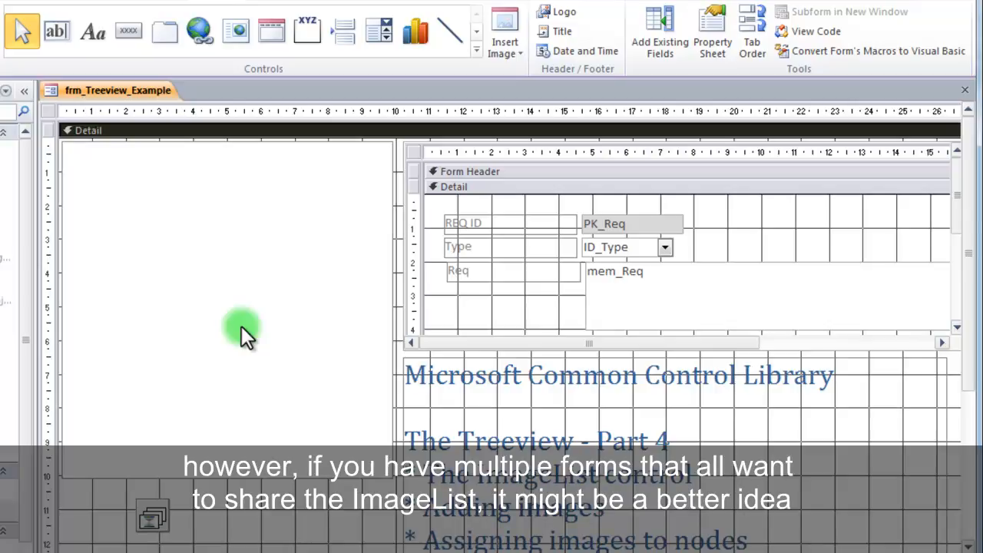
pyautogui.moveTo(268, 334)
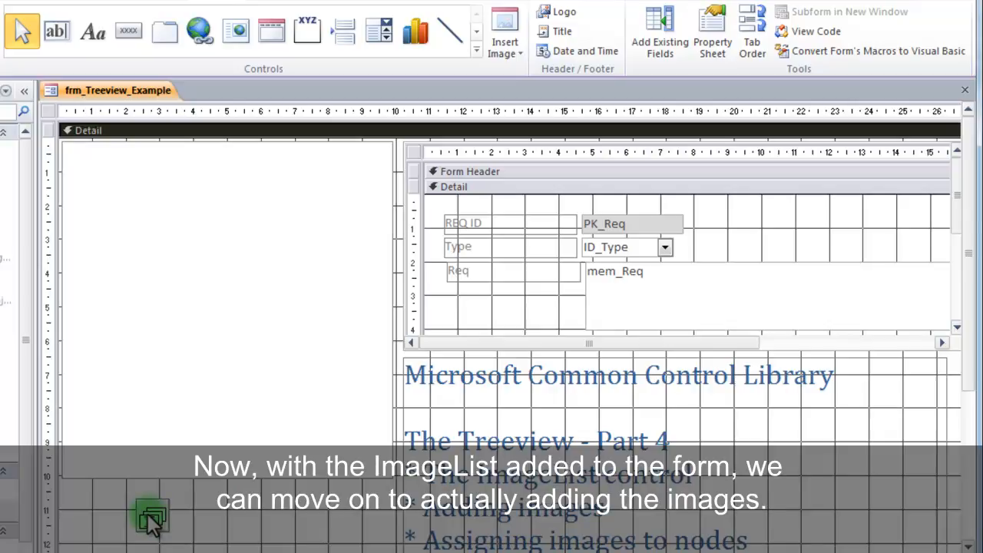
# Set the ImageList control's image size to 16 x 16 on its General properties.
pyautogui.click(150, 515)
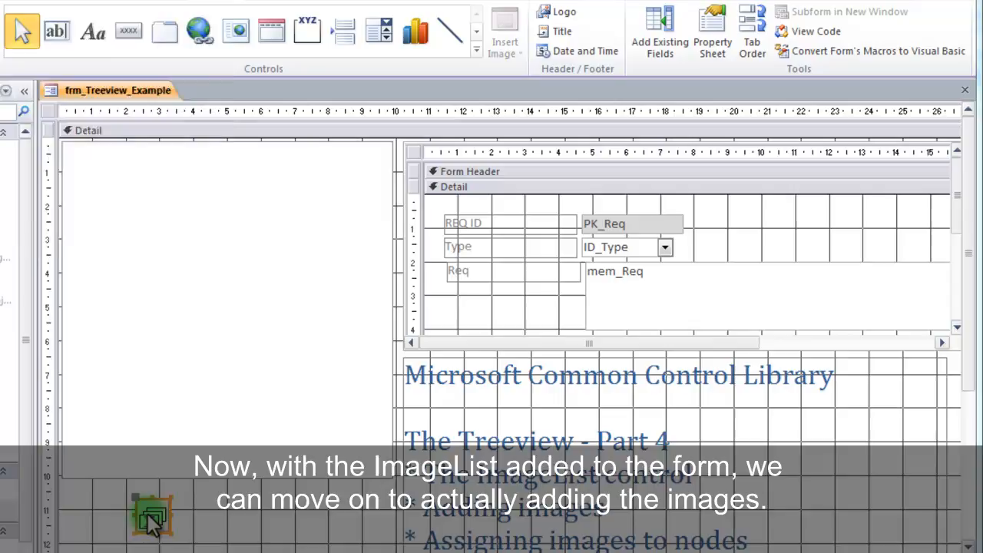
pyautogui.doubleClick(150, 513)
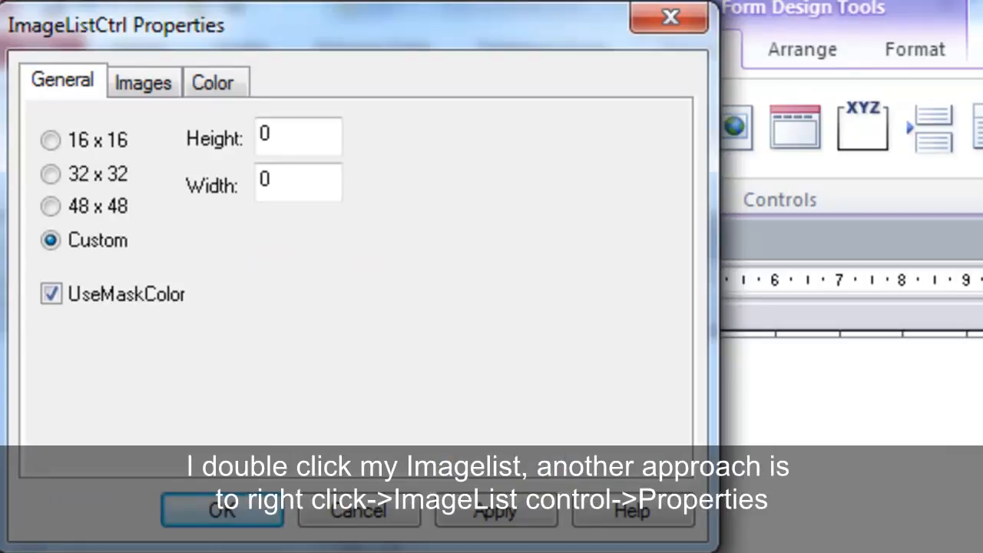
pyautogui.click(221, 510)
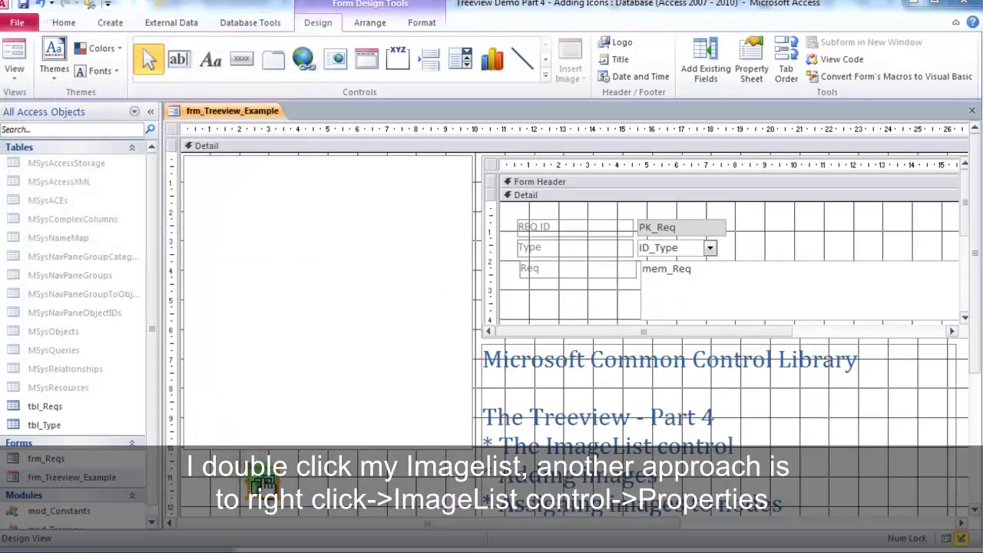
pyautogui.rightClick(264, 484)
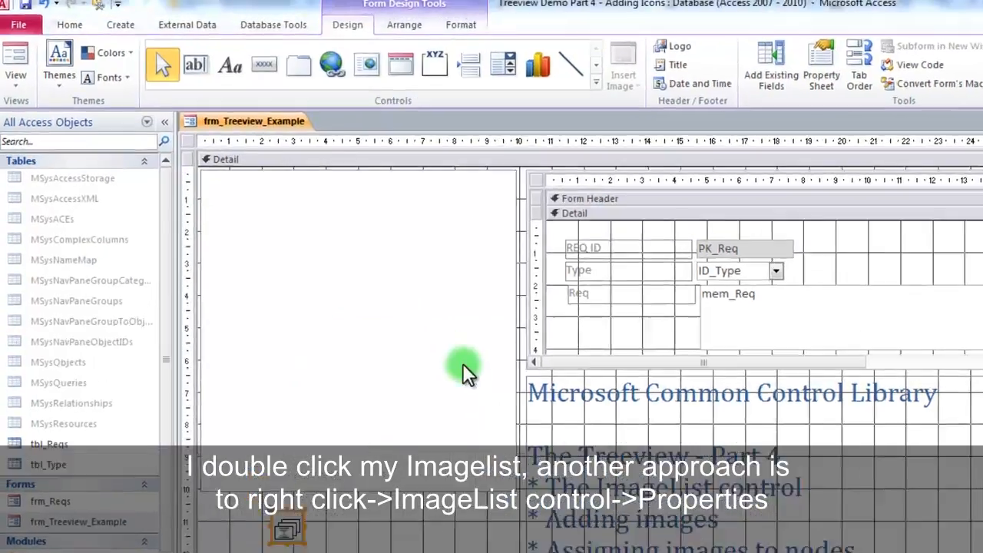
pyautogui.doubleClick(286, 528)
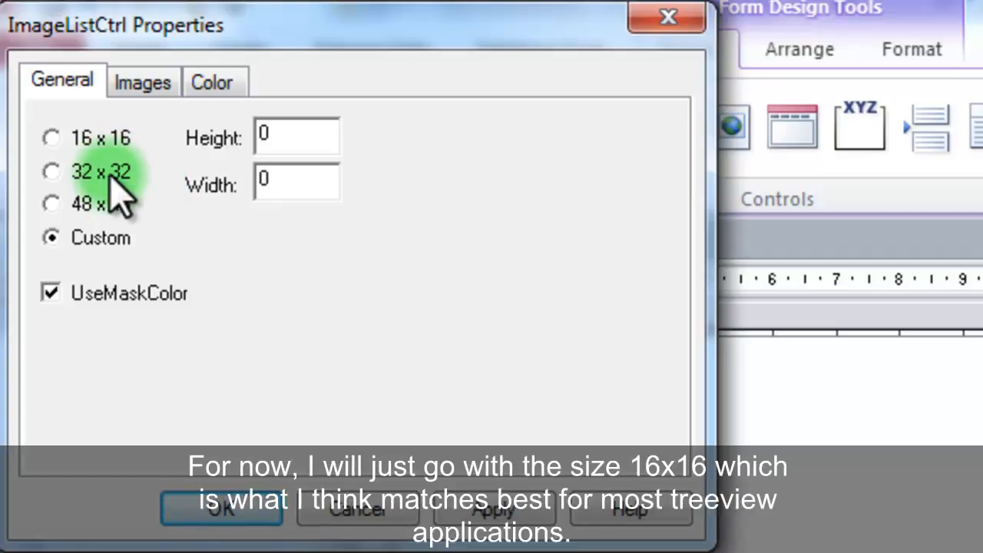
pyautogui.click(50, 138)
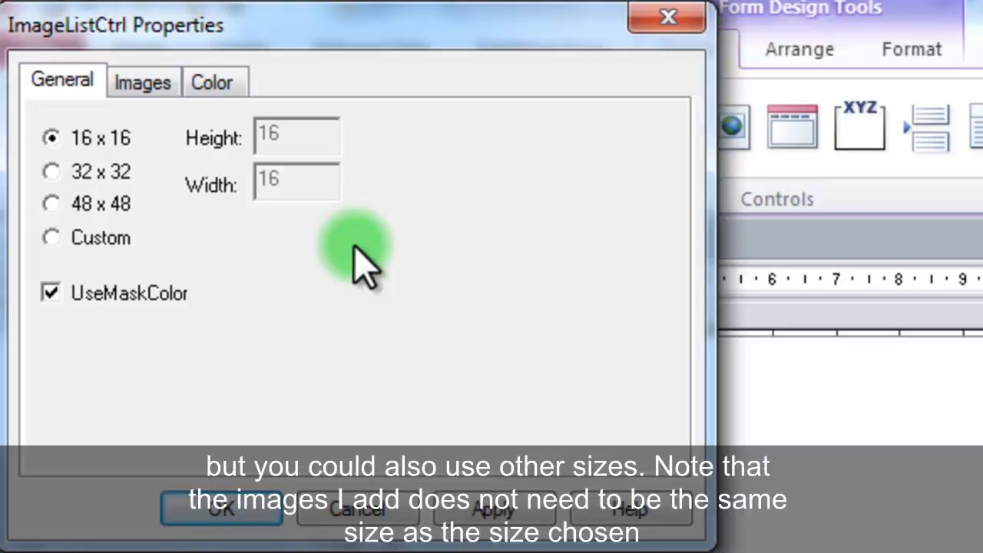
pyautogui.moveTo(156, 248)
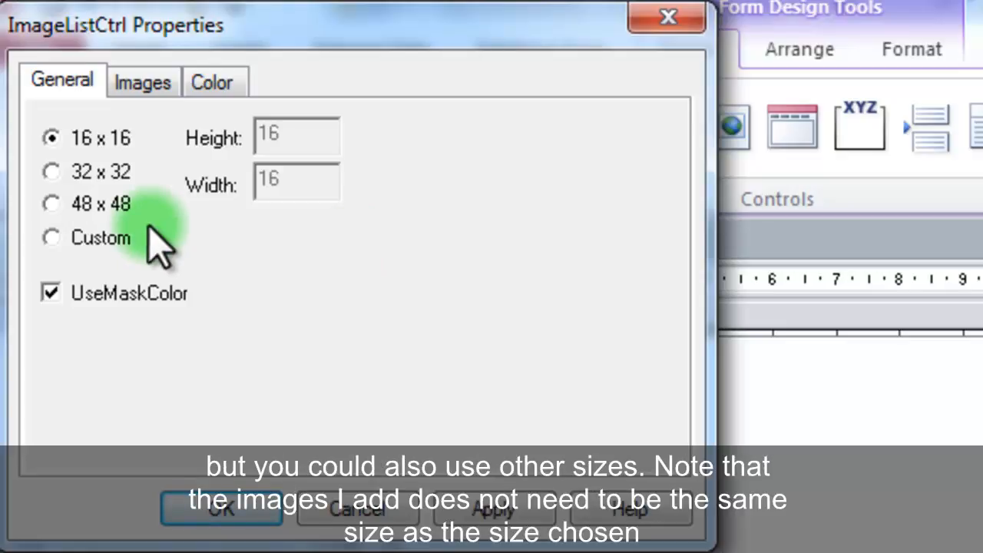
# Show the ImageList's Images page, still empty with an image count of zero.
pyautogui.click(142, 80)
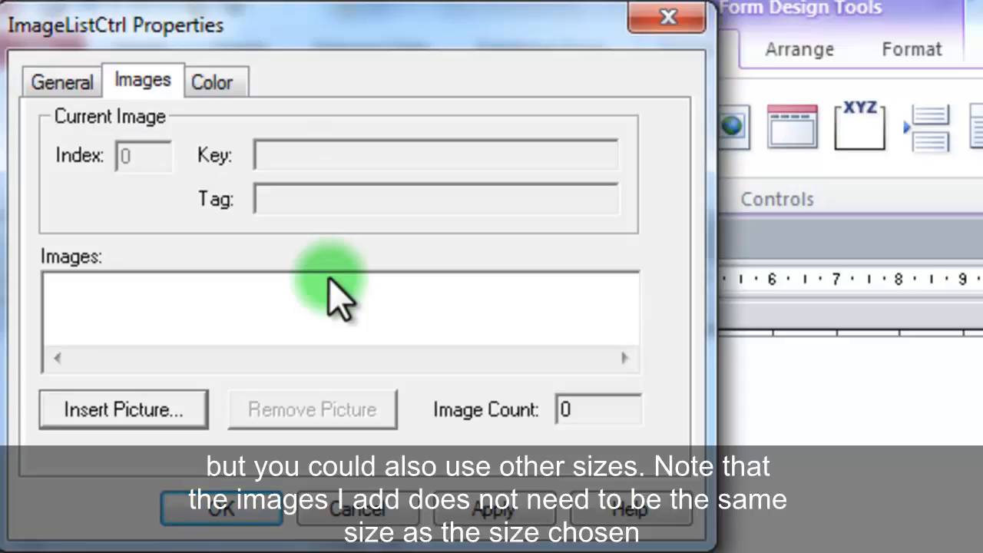
pyautogui.click(61, 80)
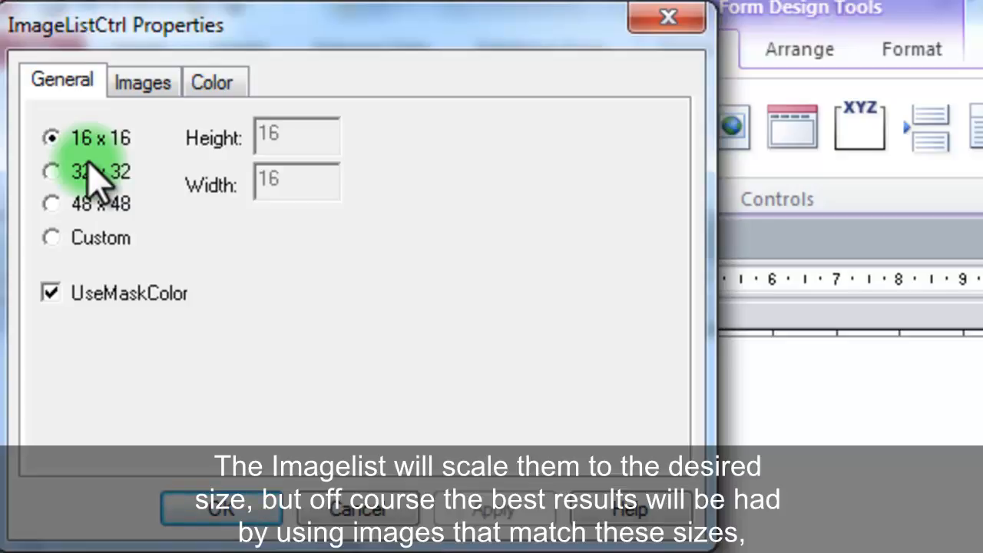
pyautogui.moveTo(292, 261)
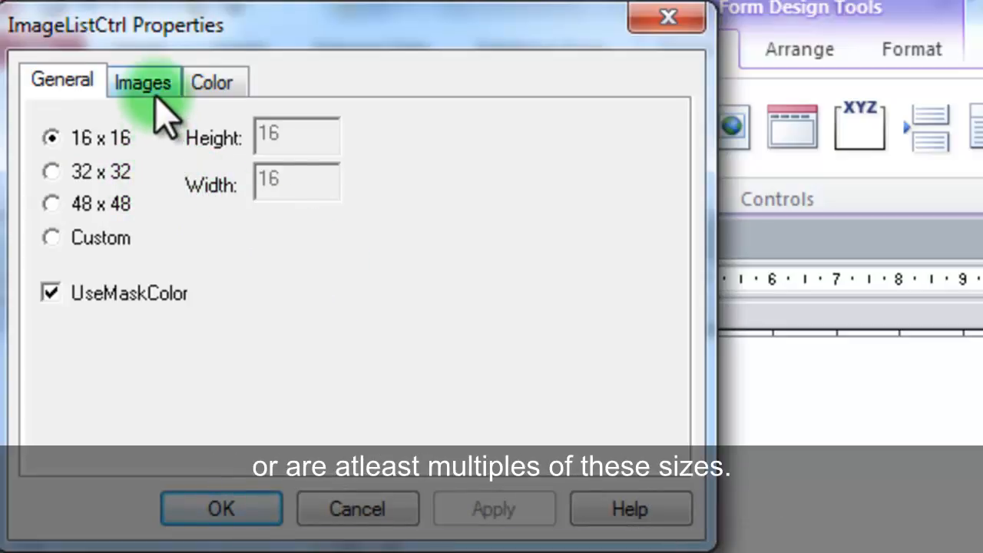
pyautogui.click(143, 81)
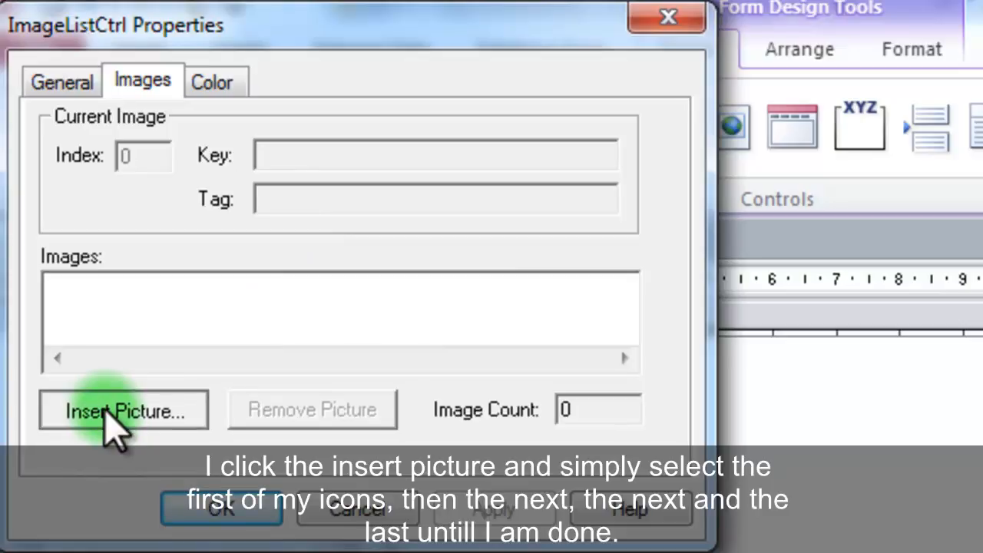
# Insert the four bitmap icons from the Part 4 folder and select the first image.
pyautogui.click(123, 408)
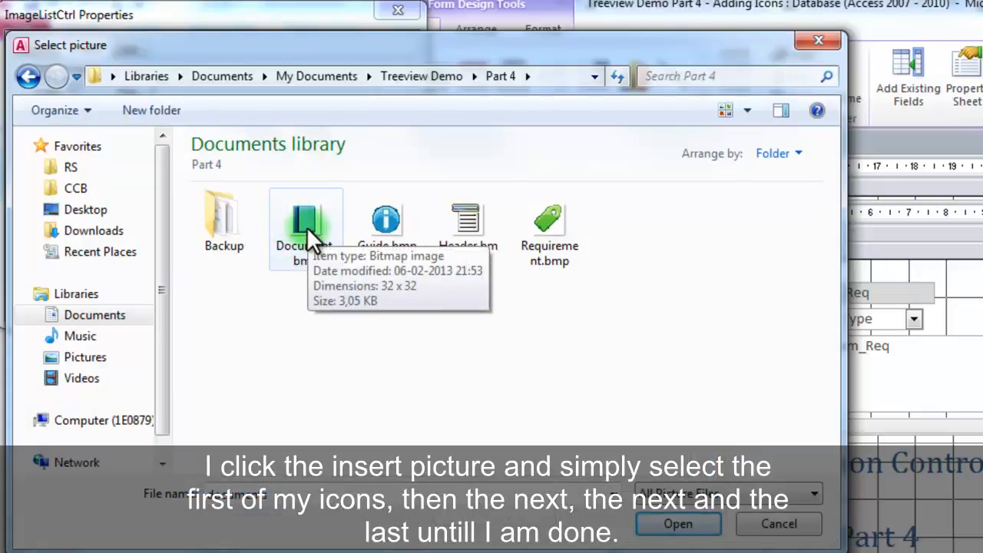
pyautogui.click(677, 522)
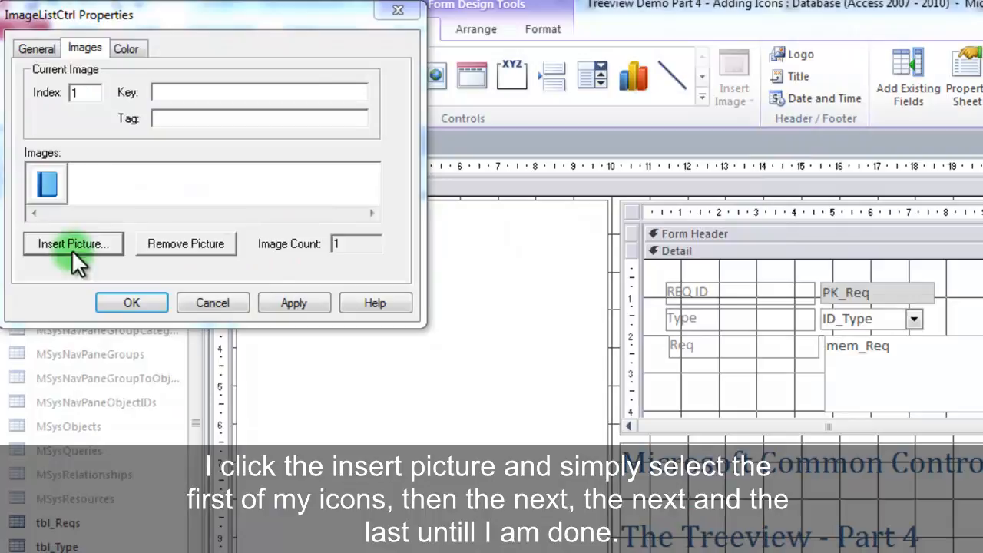
pyautogui.click(74, 242)
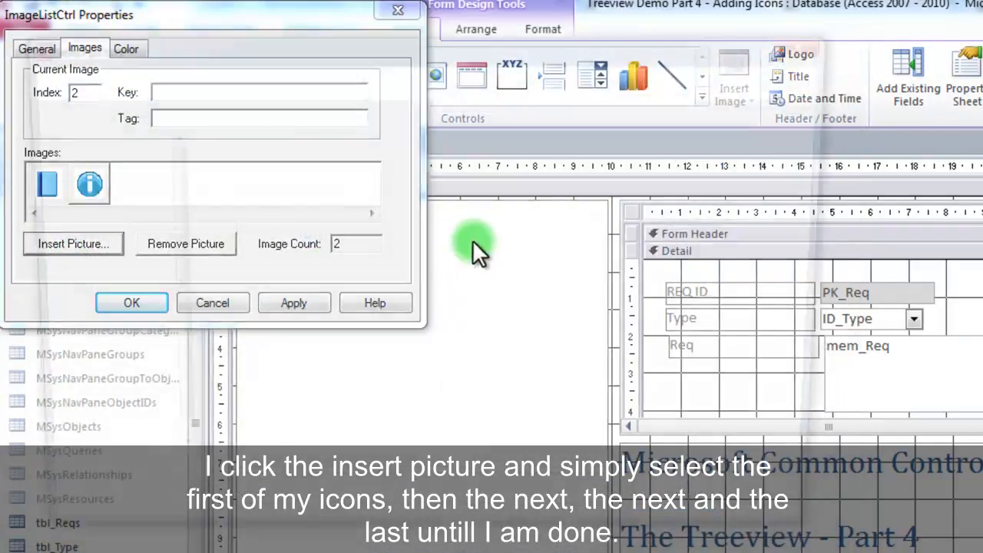
pyautogui.click(74, 242)
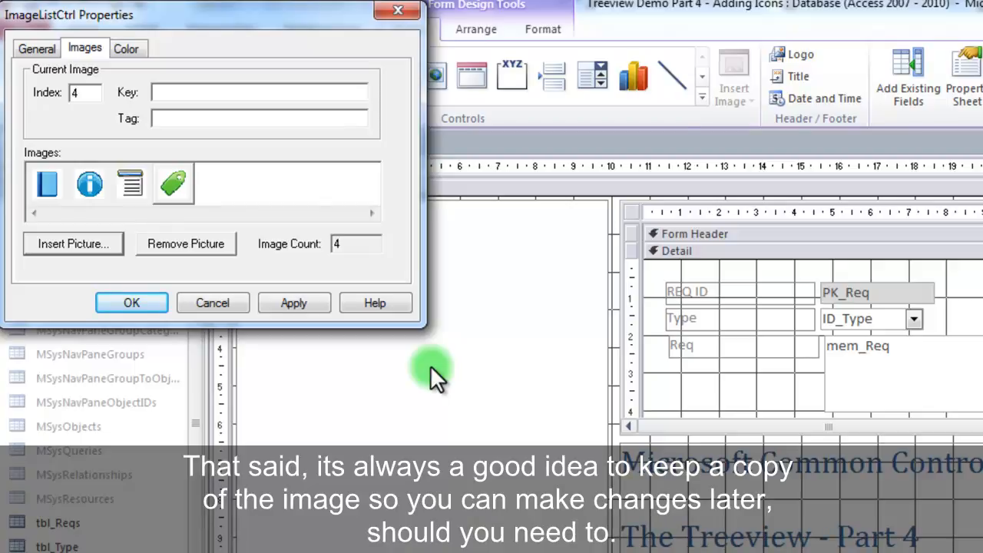
pyautogui.moveTo(446, 381)
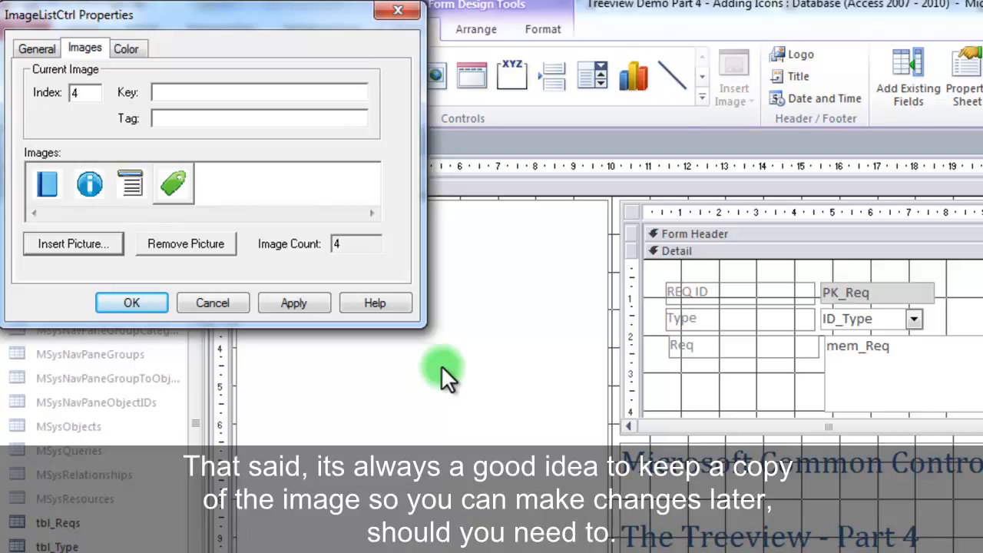
pyautogui.click(46, 184)
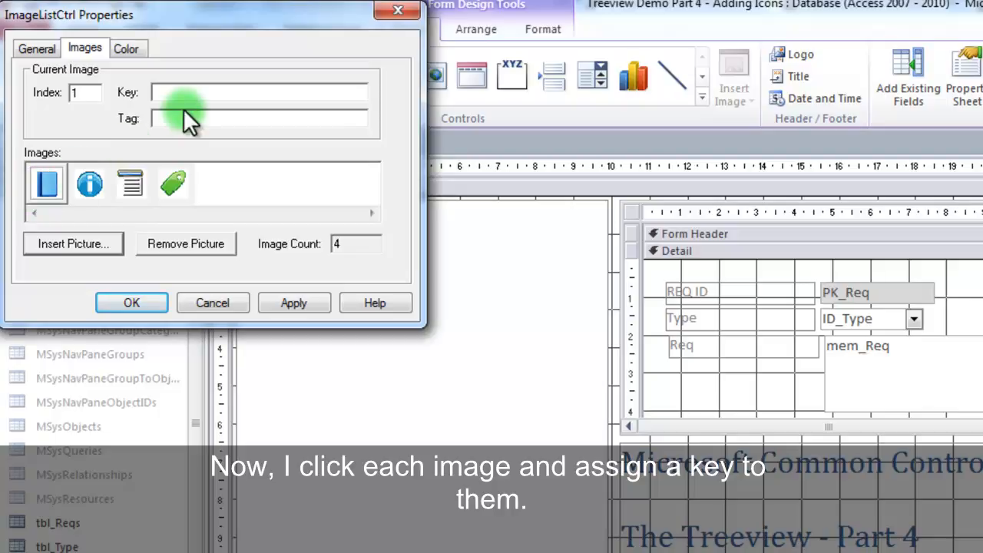
# Key the four images Document, Guide, Header and Requirement, then apply and close.
pyautogui.click(258, 92)
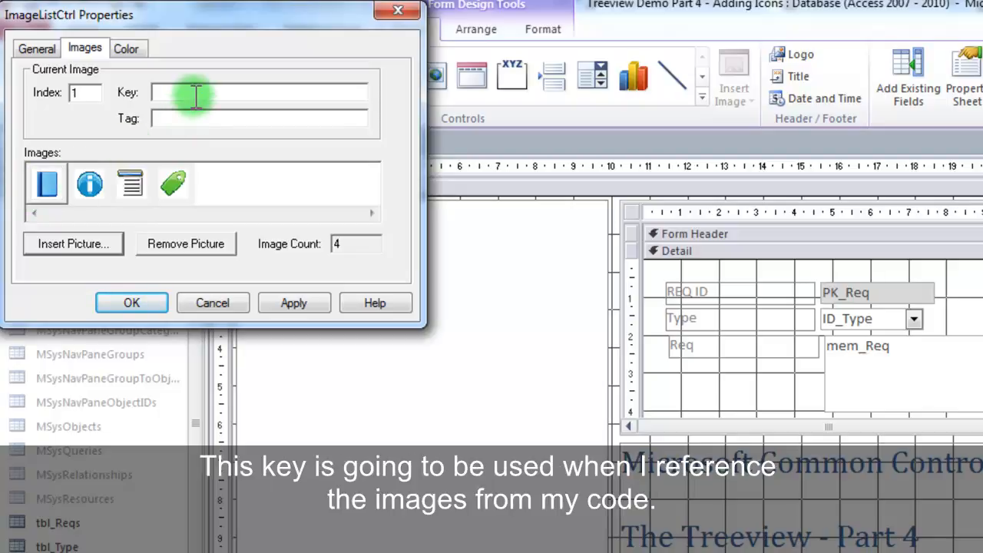
pyautogui.write('D')
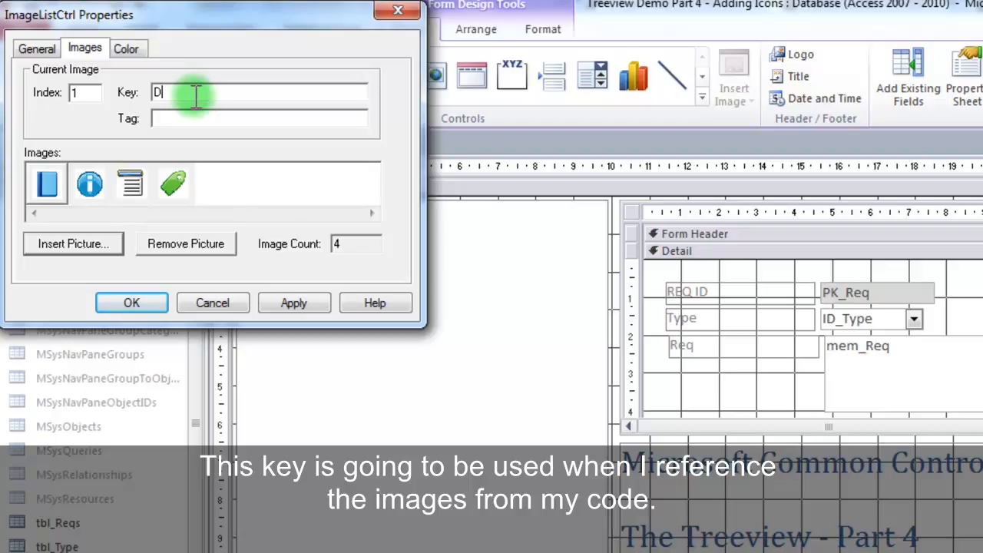
pyautogui.write('ocument')
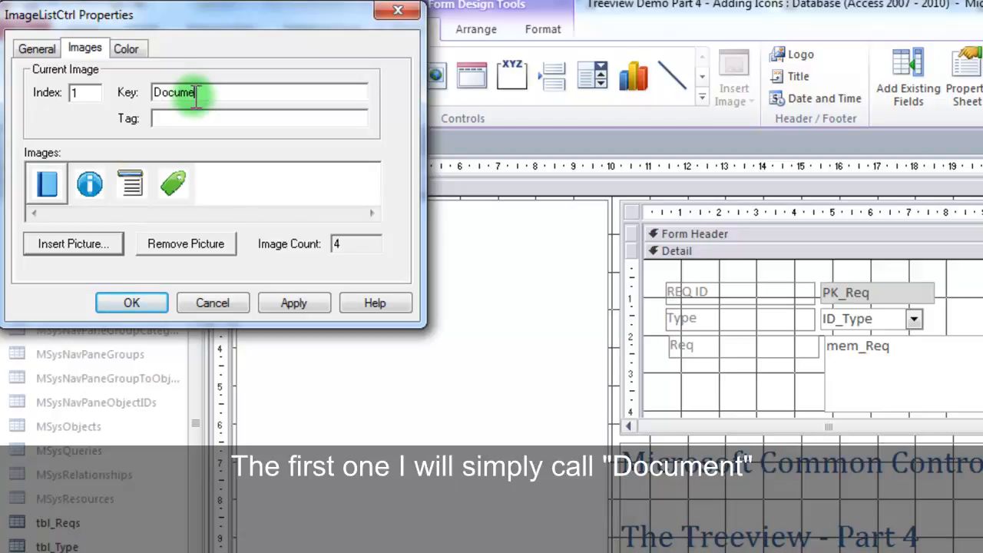
pyautogui.click(89, 183)
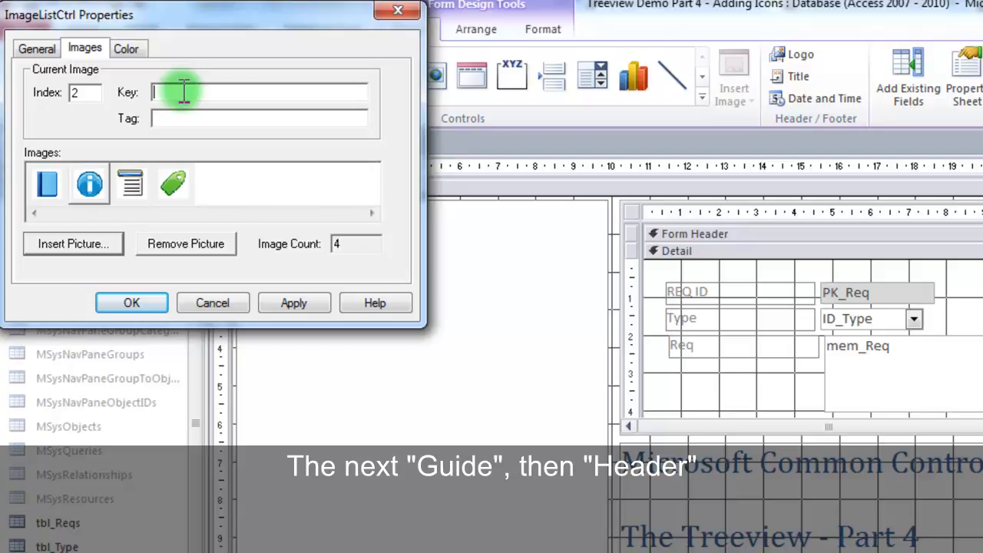
pyautogui.click(130, 184)
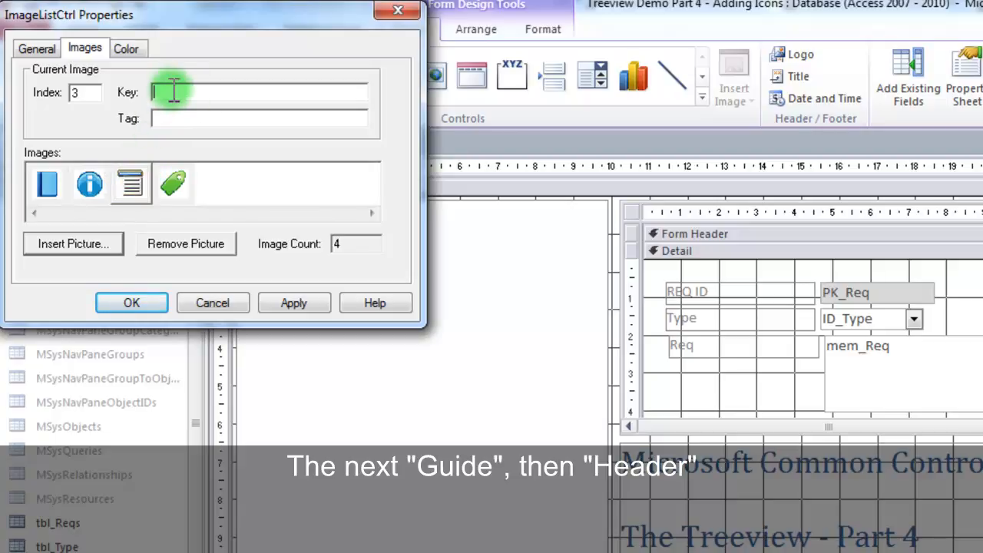
pyautogui.click(172, 184)
pyautogui.write('Requirement')
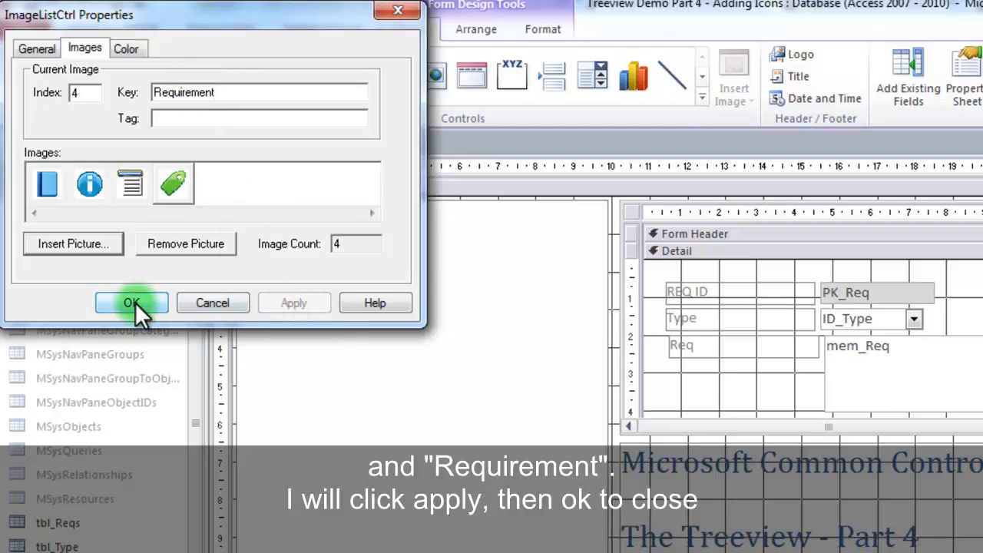
pyautogui.click(132, 303)
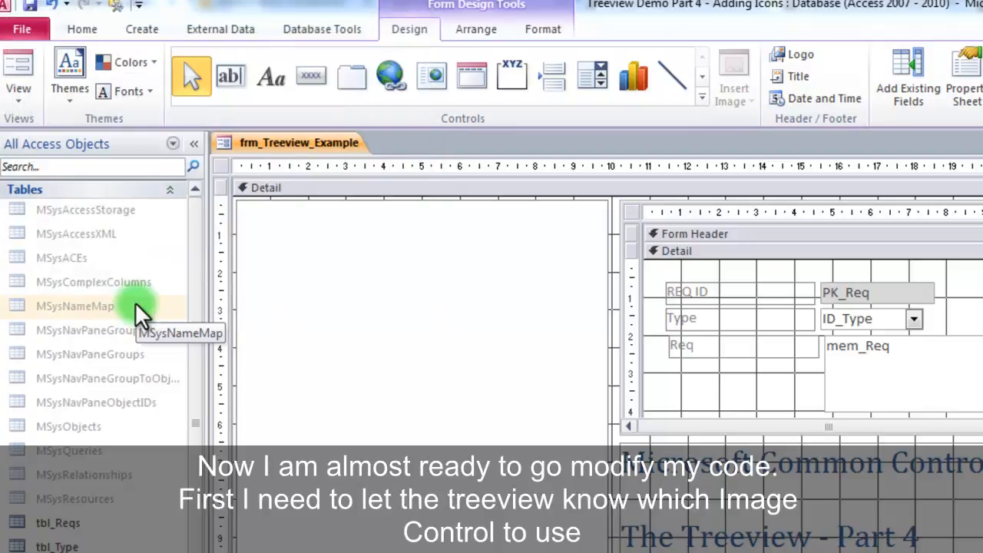
pyautogui.moveTo(277, 361)
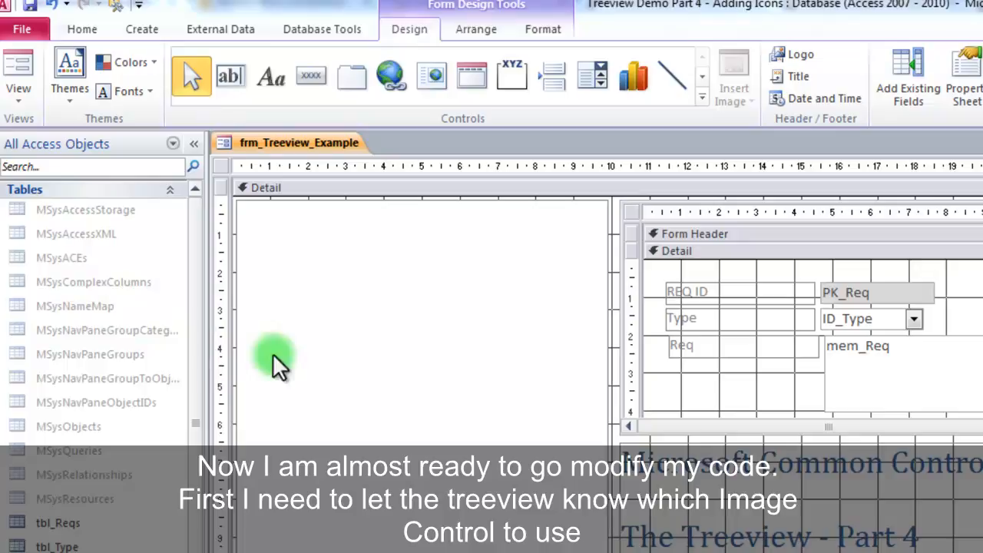
pyautogui.moveTo(468, 412)
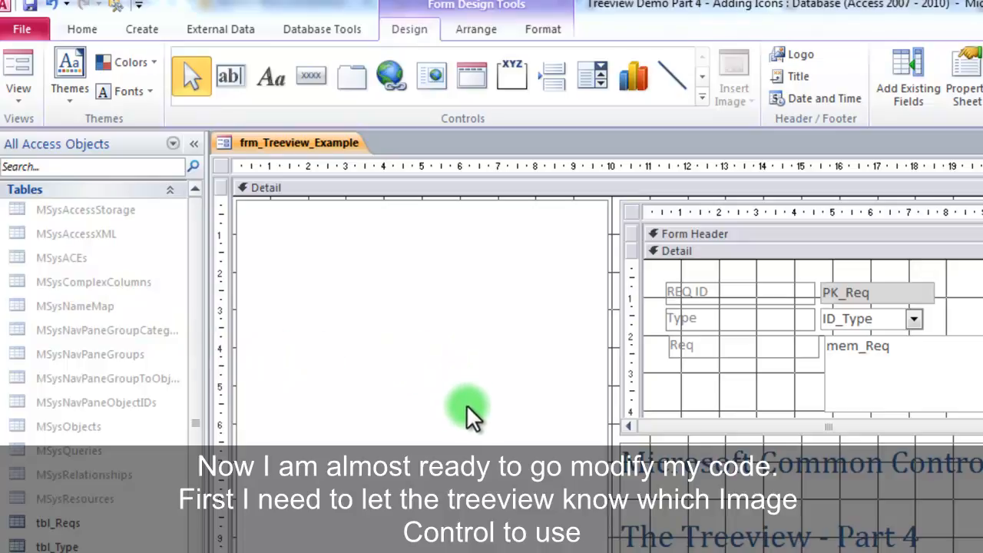
pyautogui.doubleClick(468, 407)
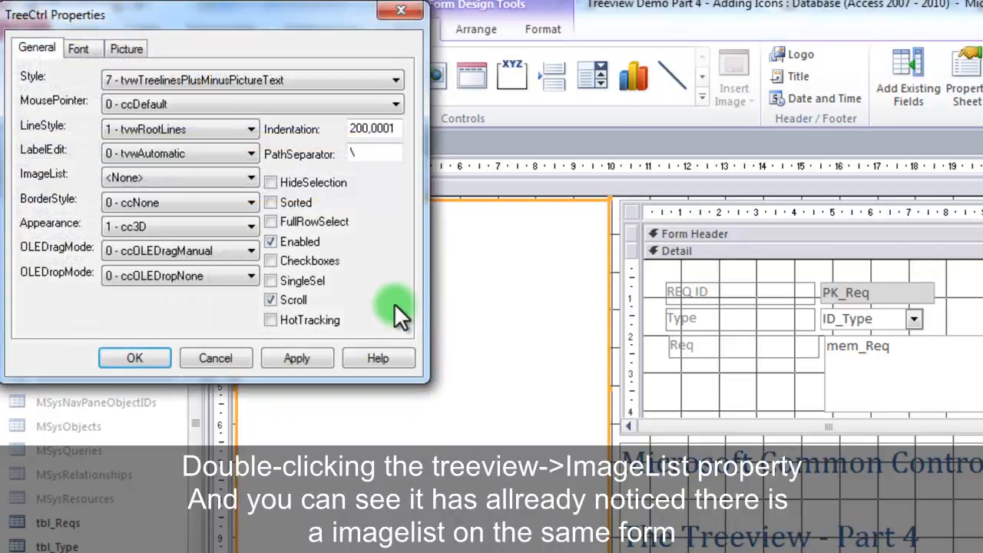
pyautogui.click(246, 178)
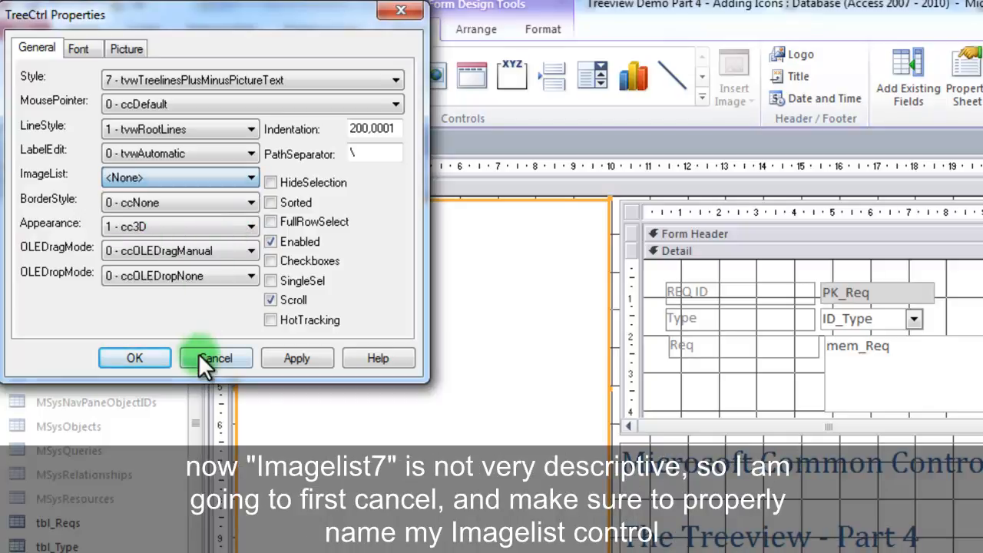
pyautogui.click(215, 358)
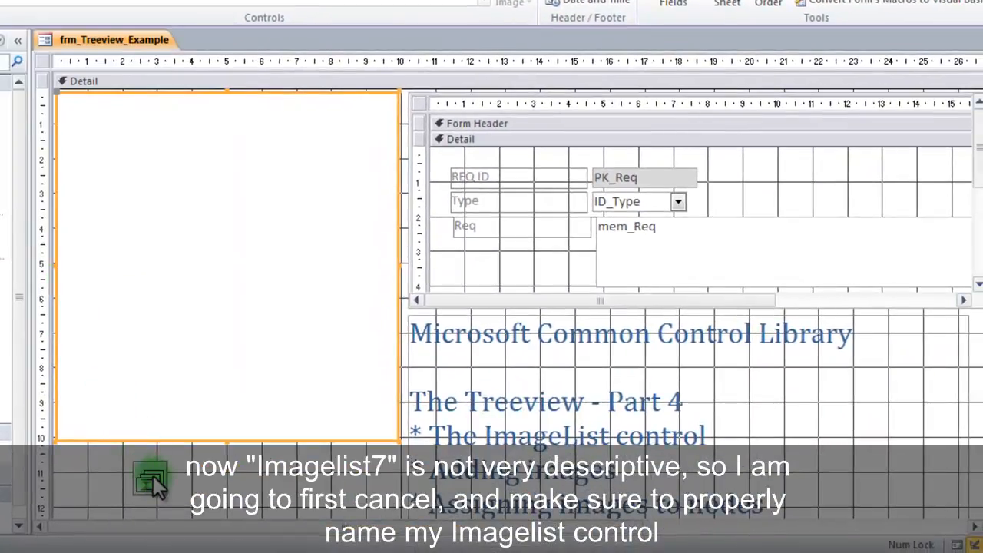
# Rename the ImageList control and assign it as the treeview's ImageList property.
pyautogui.rightClick(150, 476)
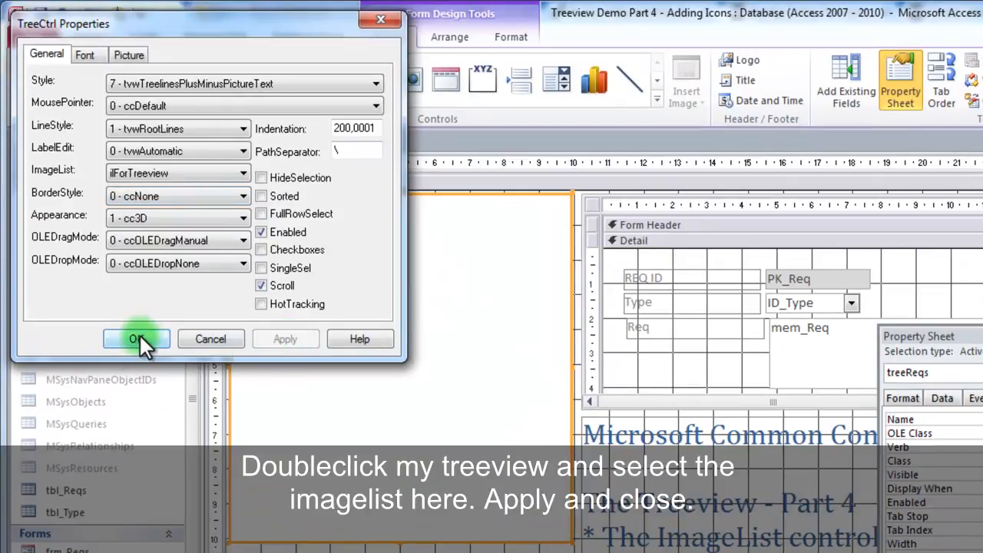
pyautogui.click(135, 340)
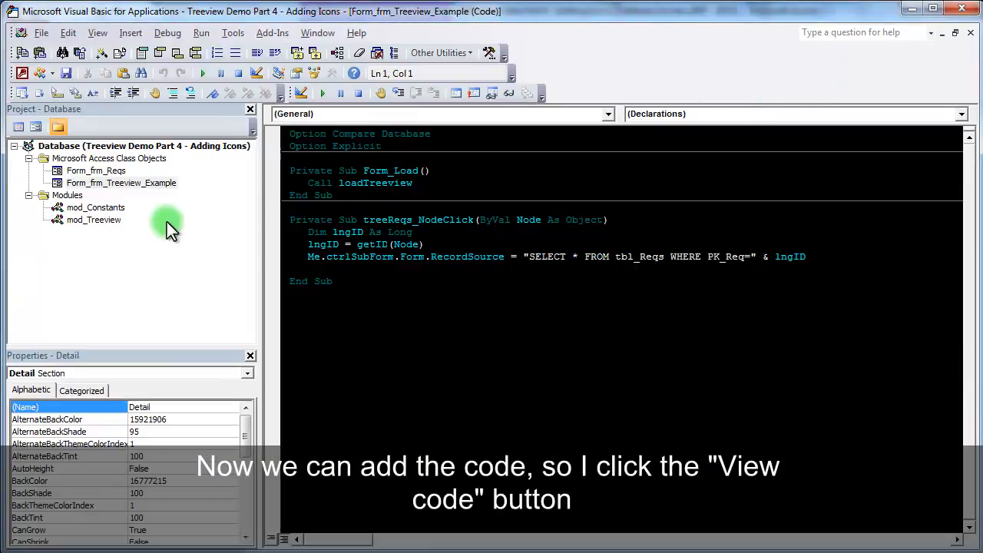
# In mod_Treeview's loadTreeview, pass "Document" as the Image argument to tv.Nodes.Add.
pyautogui.doubleClick(93, 220)
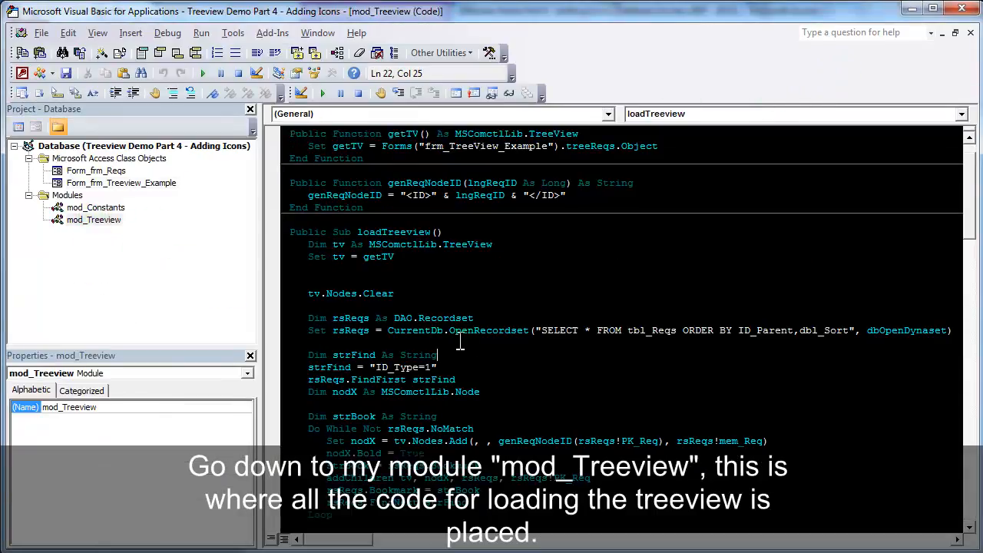
pyautogui.scroll(-3)
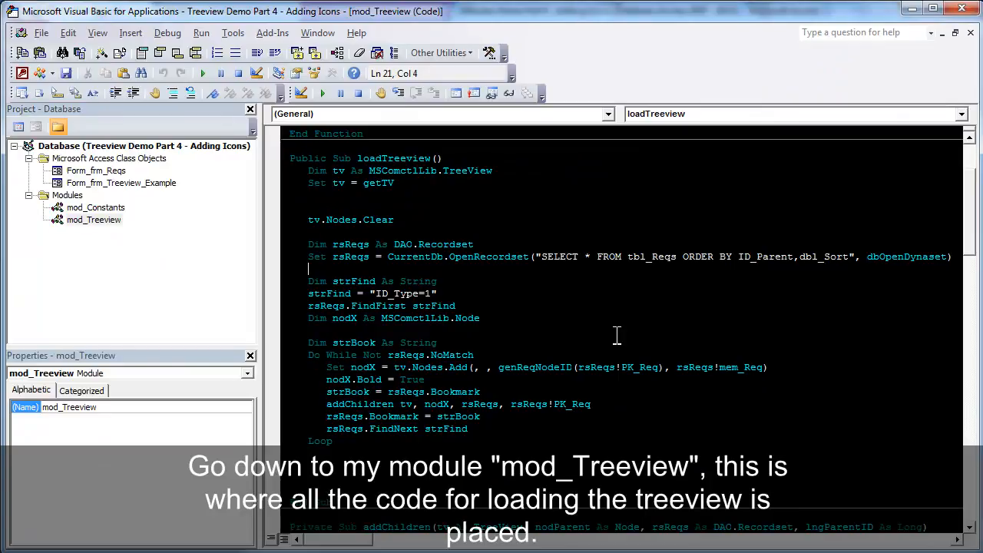
pyautogui.moveTo(623, 341)
pyautogui.write(',"Document"')
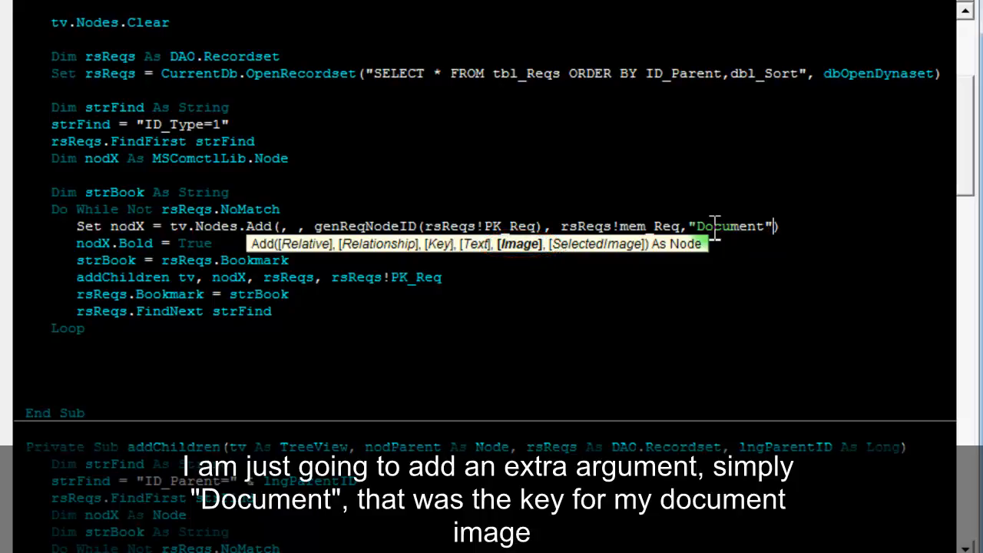
pyautogui.scroll(-3)
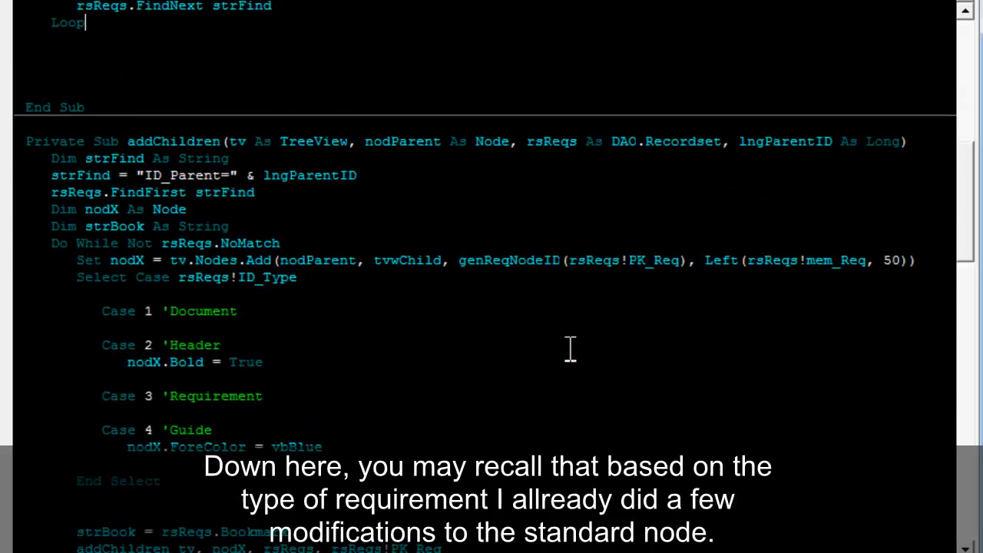
# In addChildren's Select Case, set nodX.Image to Document, Header, Requirement and Guide per case.
pyautogui.scroll(-3)
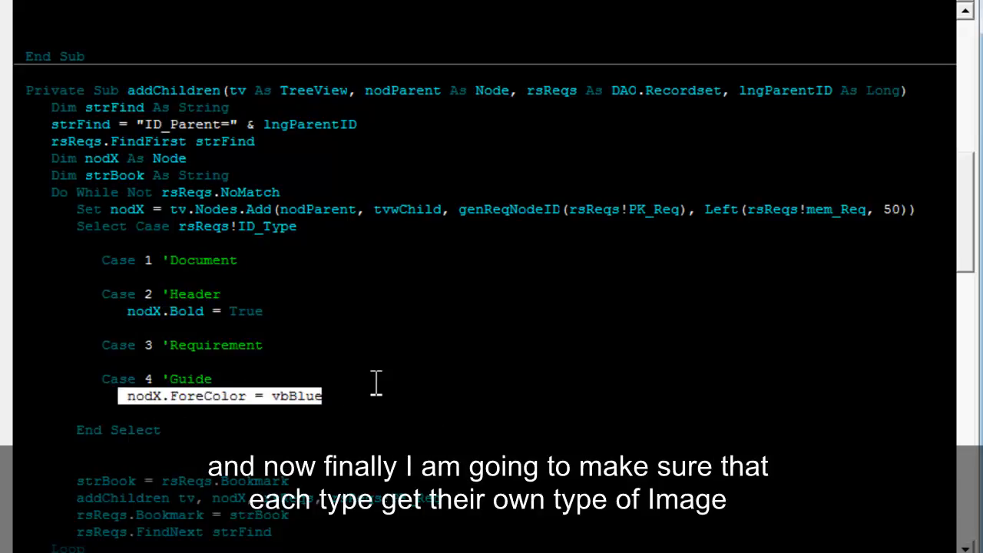
pyautogui.moveTo(384, 361)
pyautogui.write('nodX.Image = "Document')
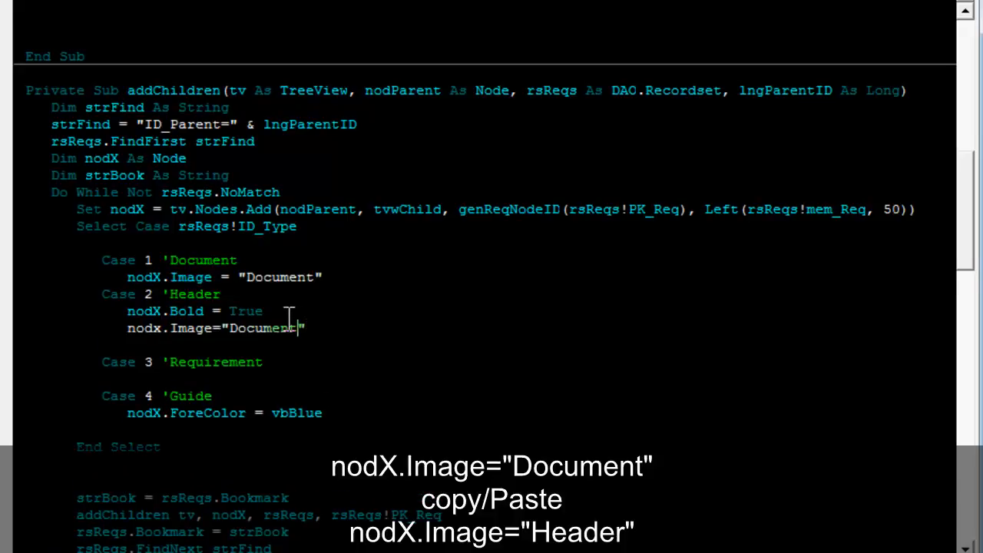
pyautogui.write('Heafd')
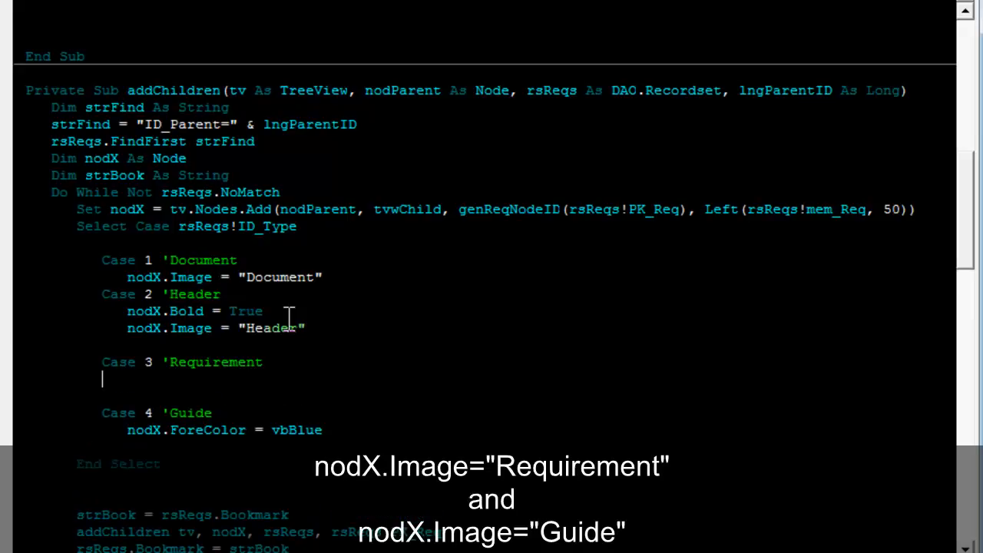
pyautogui.write('nodx.Image="Document"')
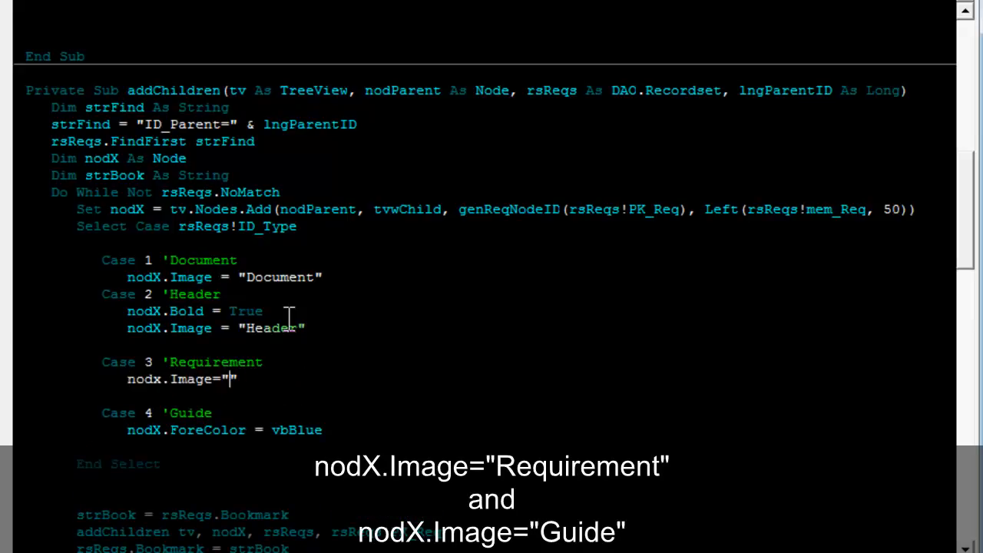
pyautogui.write('Requirement')
pyautogui.write('nodx.Image="Guide"')
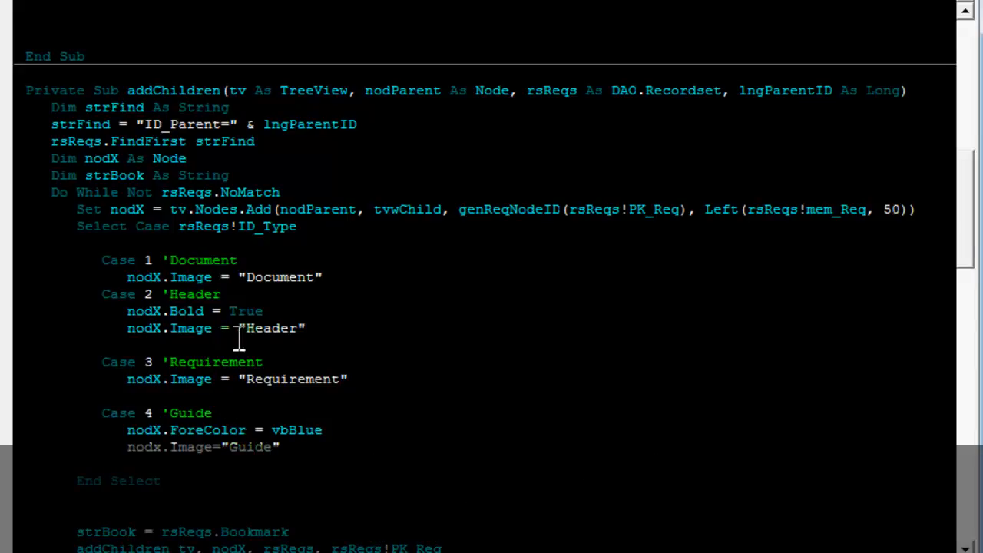
pyautogui.click(167, 32)
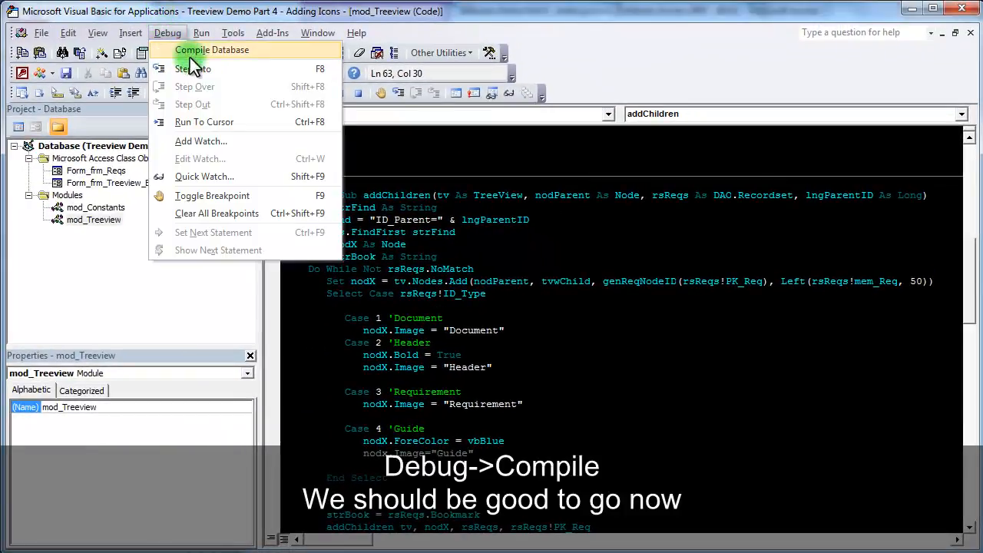
# Run Debug > Compile Database and review the Nodes.Add line in loadTreeview.
pyautogui.click(212, 49)
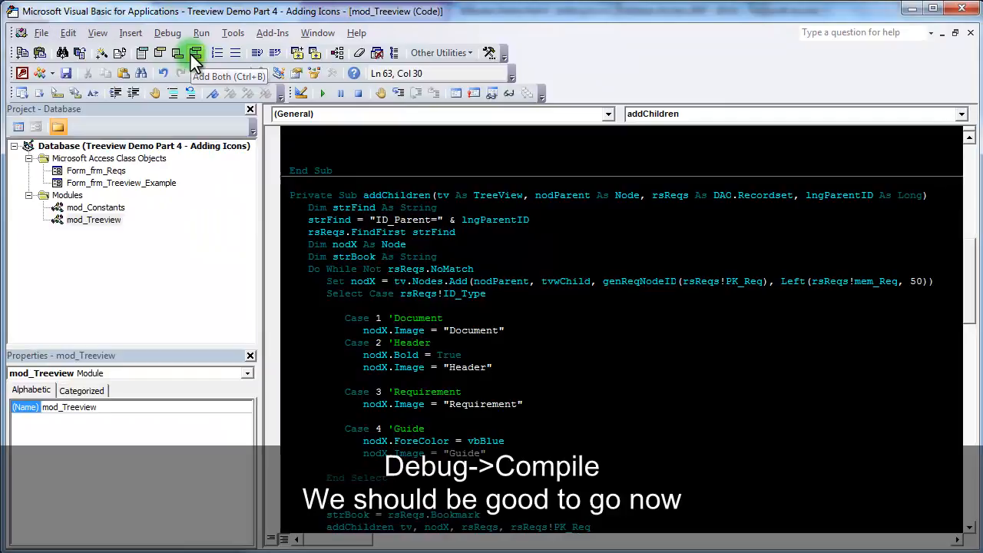
pyautogui.moveTo(642, 364)
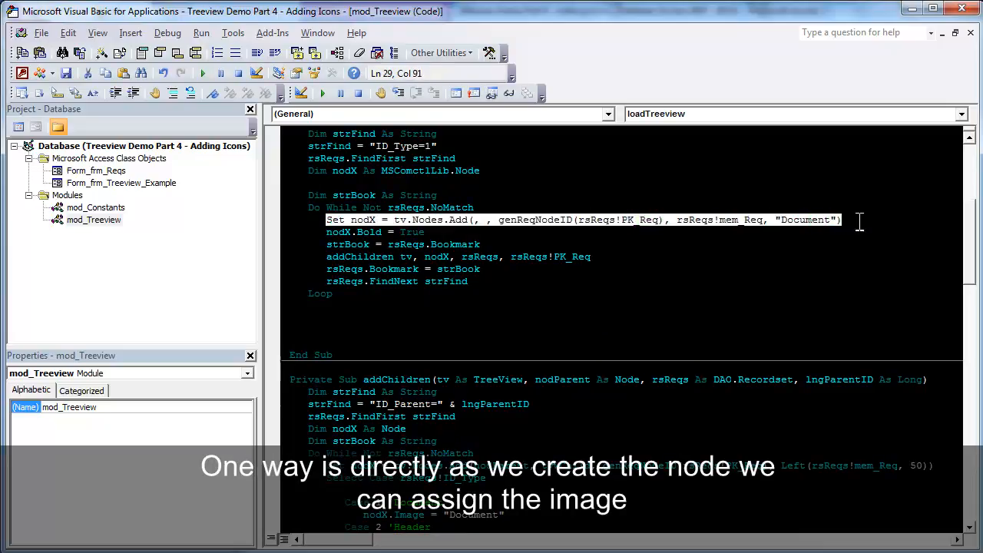
pyautogui.moveTo(777, 275)
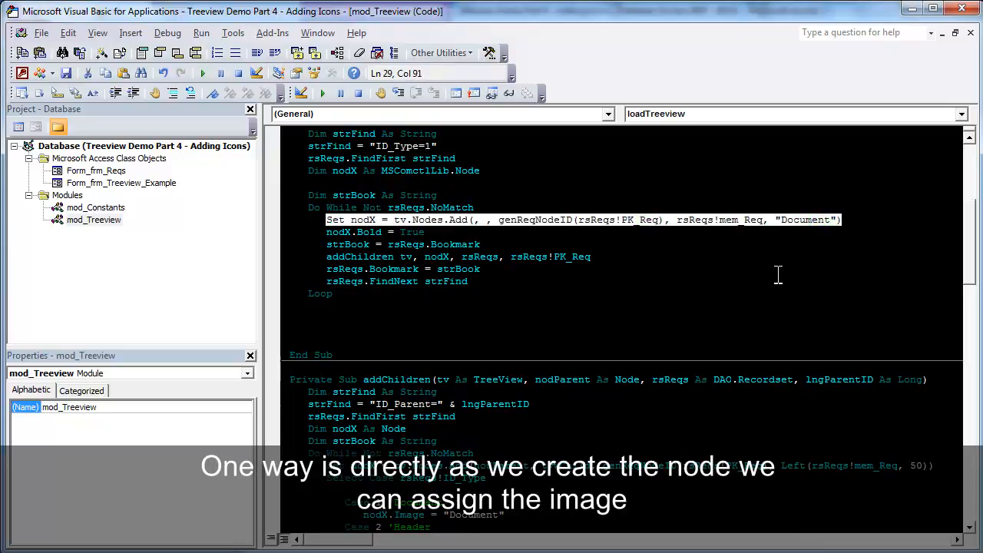
pyautogui.scroll(-3)
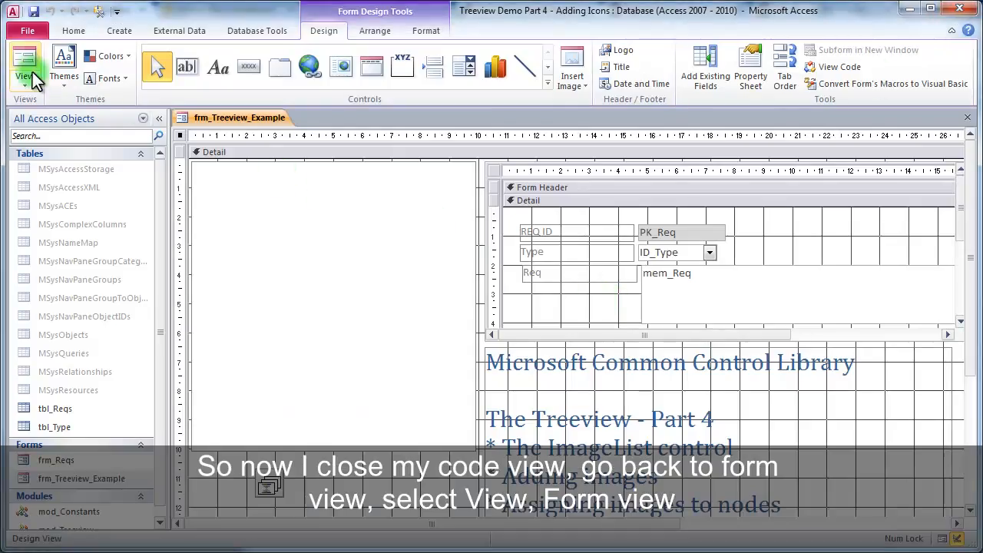
# Expand Drink Vending Machine and Coffee nodes in Form View and select the first requirement.
pyautogui.click(25, 64)
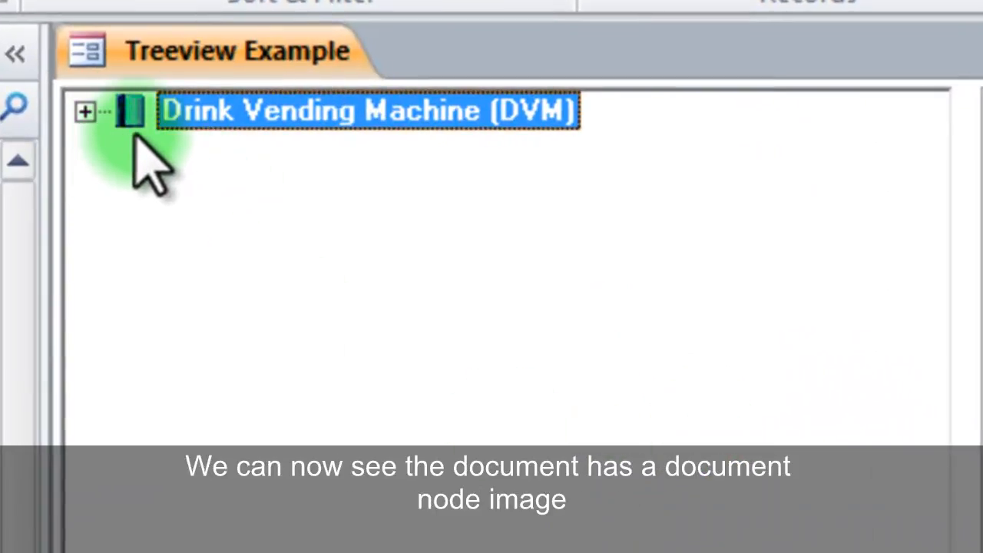
pyautogui.click(85, 111)
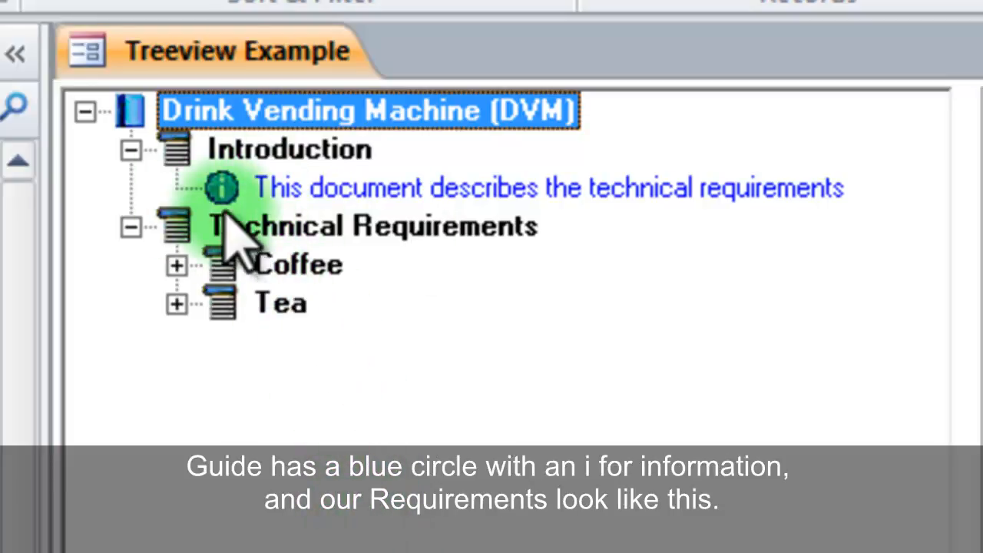
pyautogui.click(176, 264)
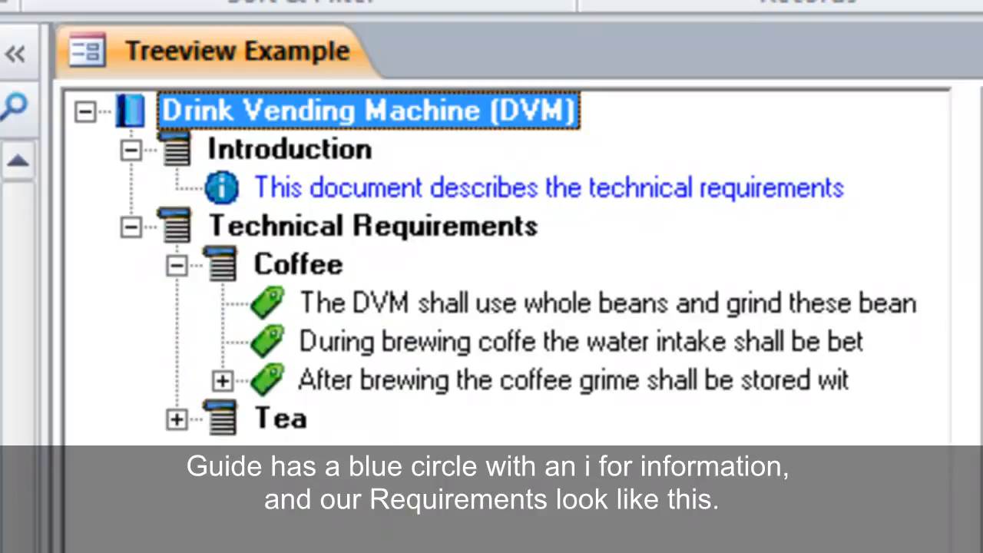
pyautogui.click(176, 418)
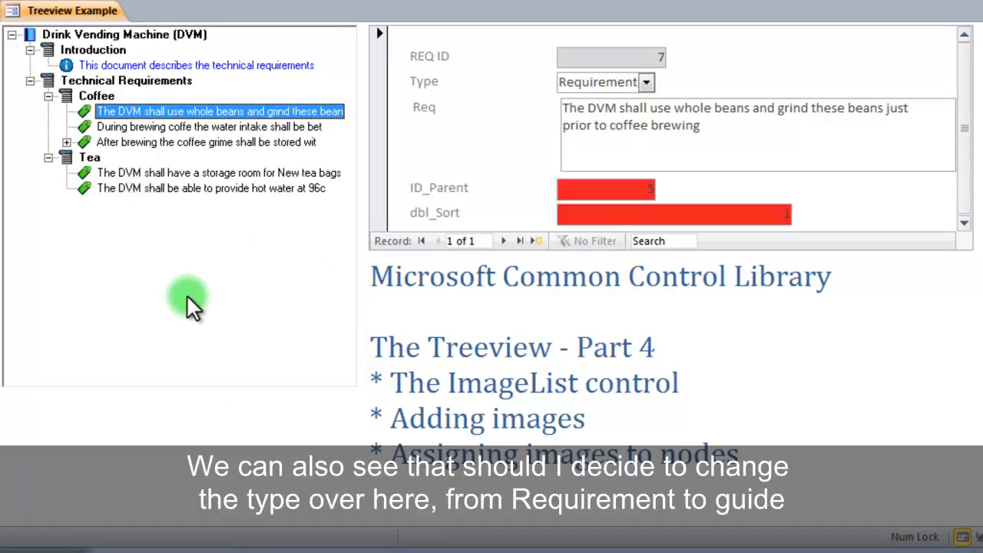
pyautogui.moveTo(571, 146)
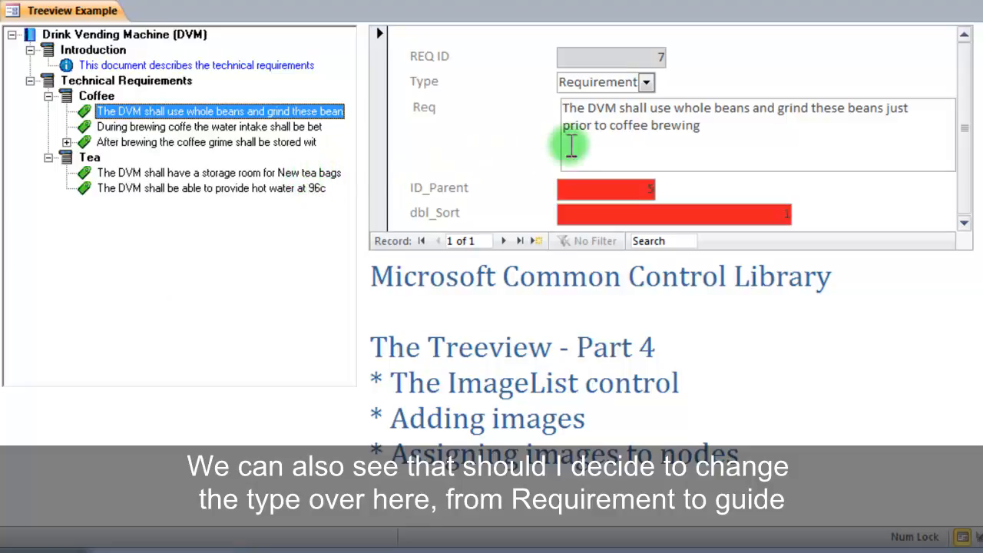
# Set the first Coffee requirement's type to Guide so its node shows the information icon.
pyautogui.click(644, 83)
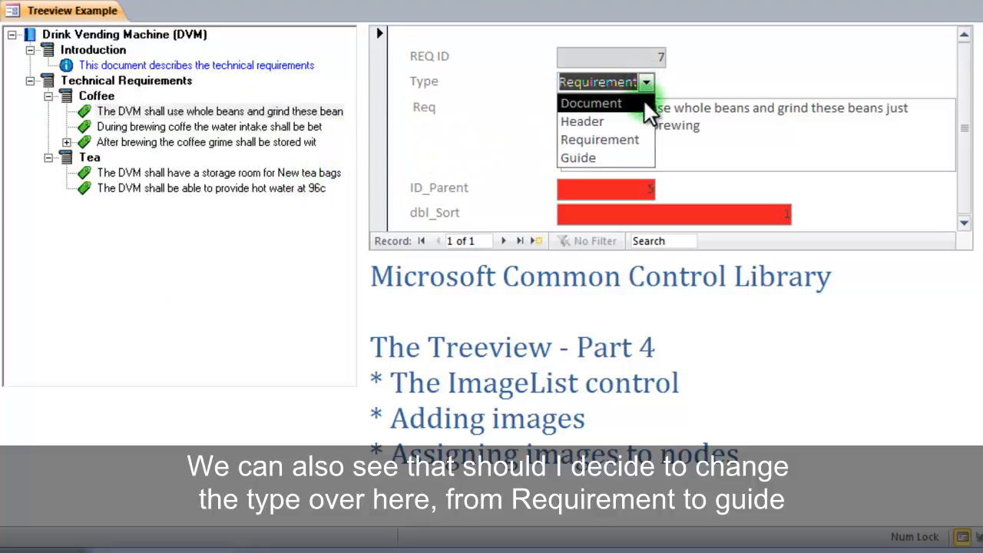
pyautogui.click(577, 156)
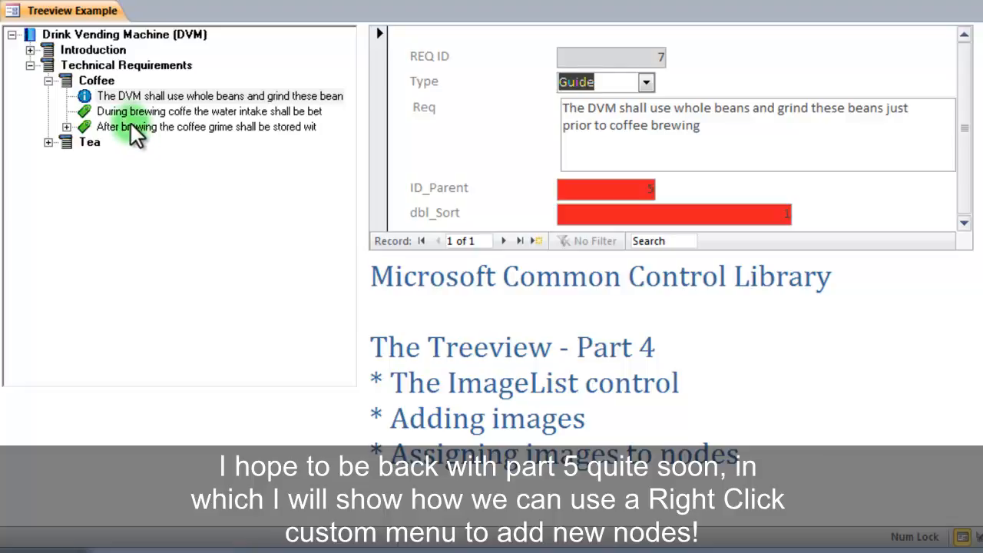
pyautogui.click(219, 96)
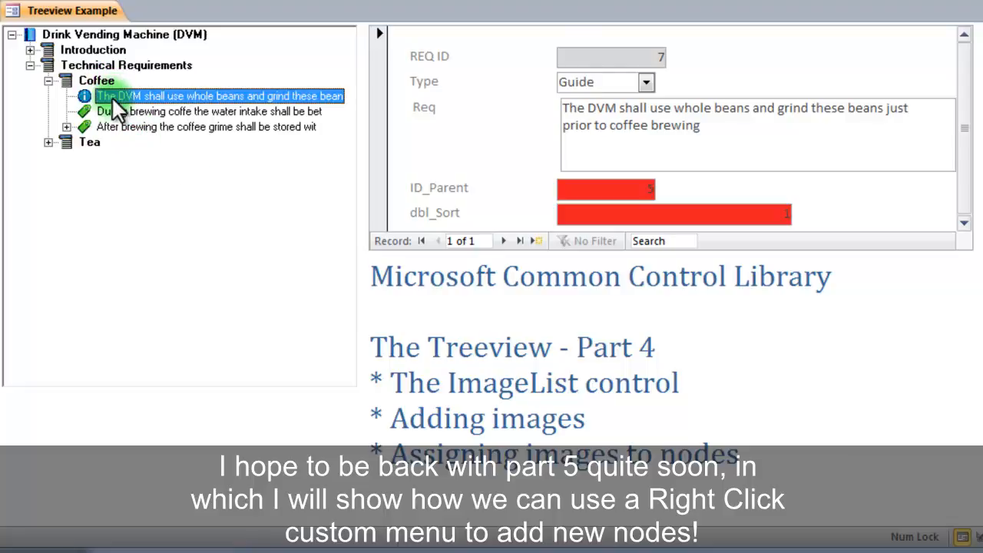